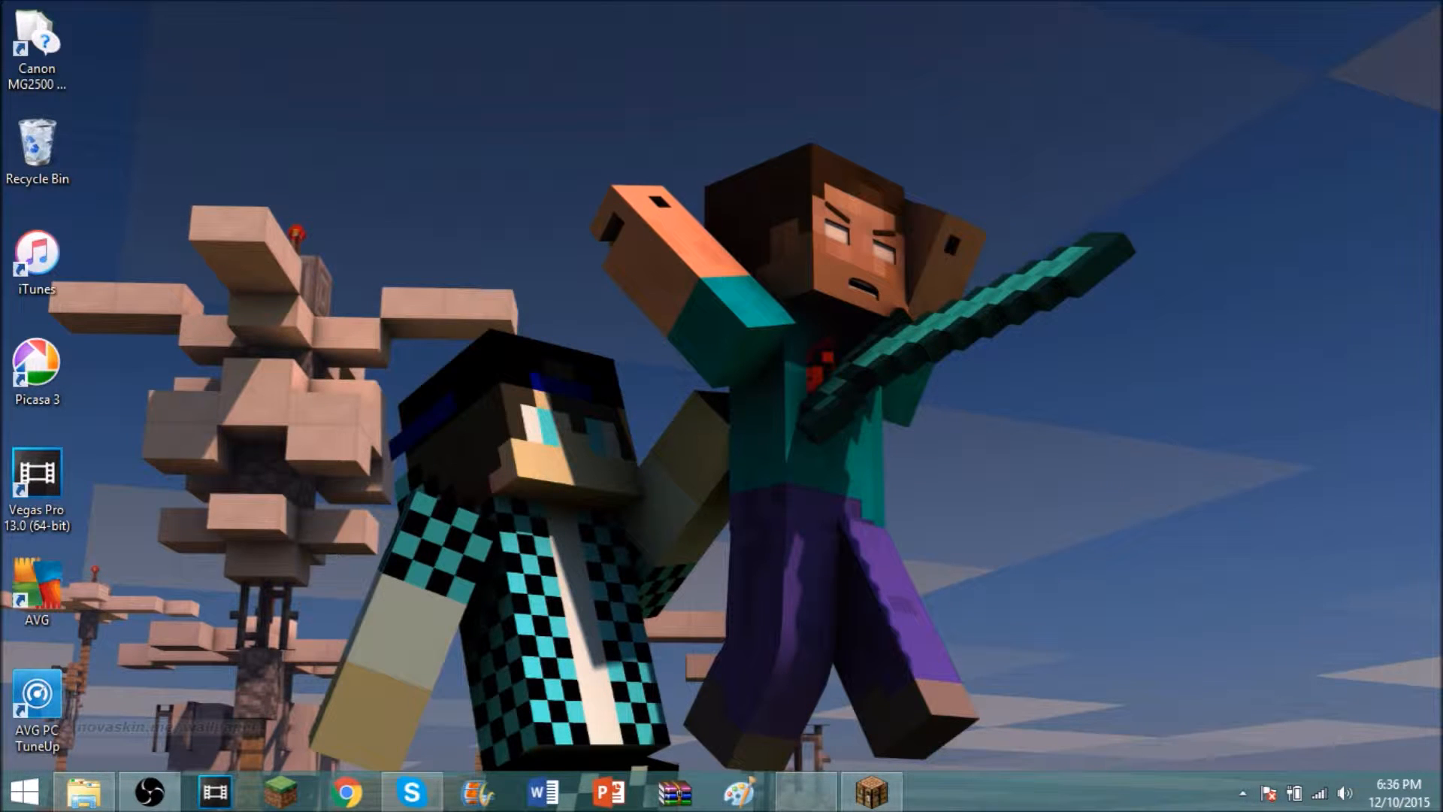
Bring Chrome forward showing the MediaFire page for the Fantasy PvP Pack zip (41.38 MB).
click(345, 792)
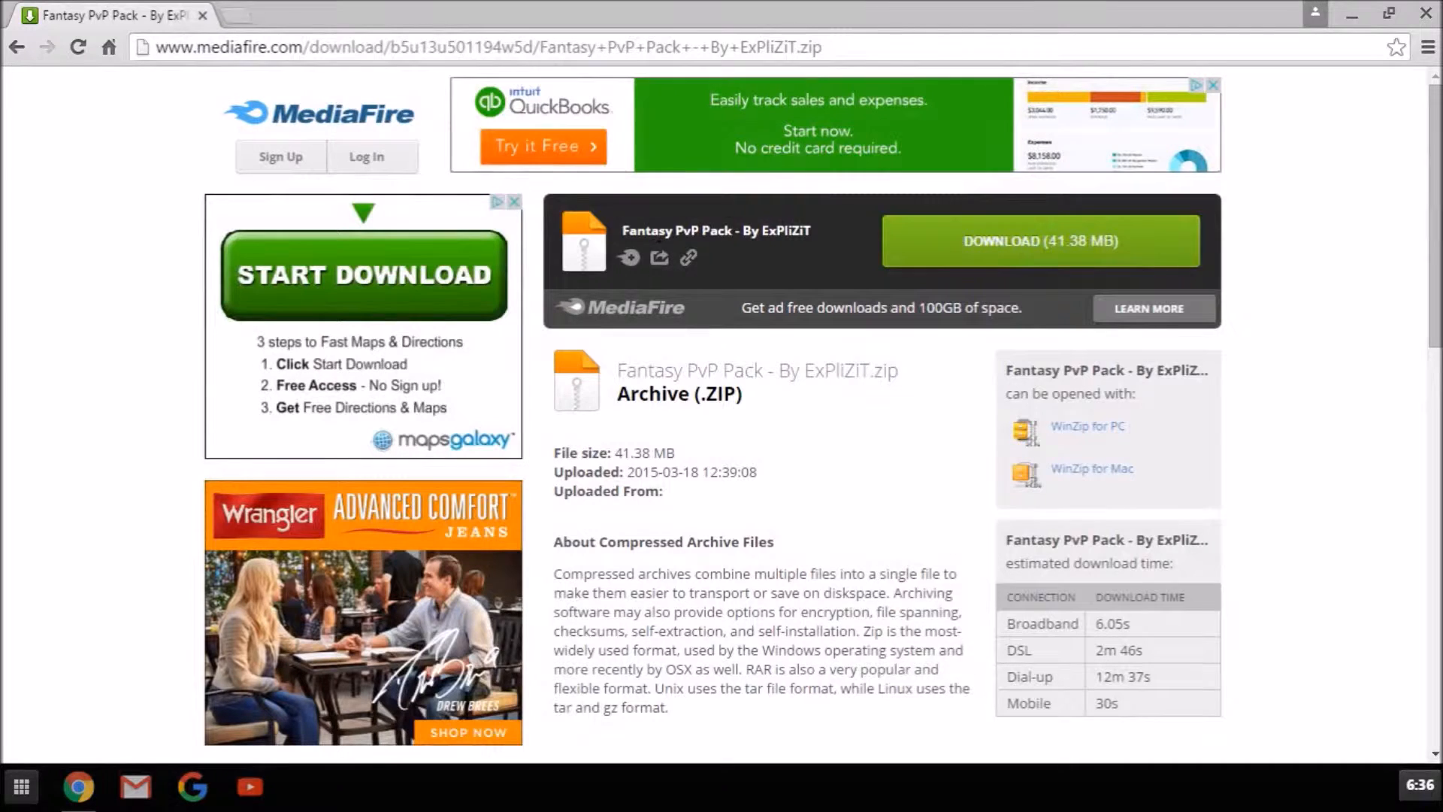
Start the 41.38 MB Fantasy PvP Pack download and return to the desktop.
double_click(715, 230)
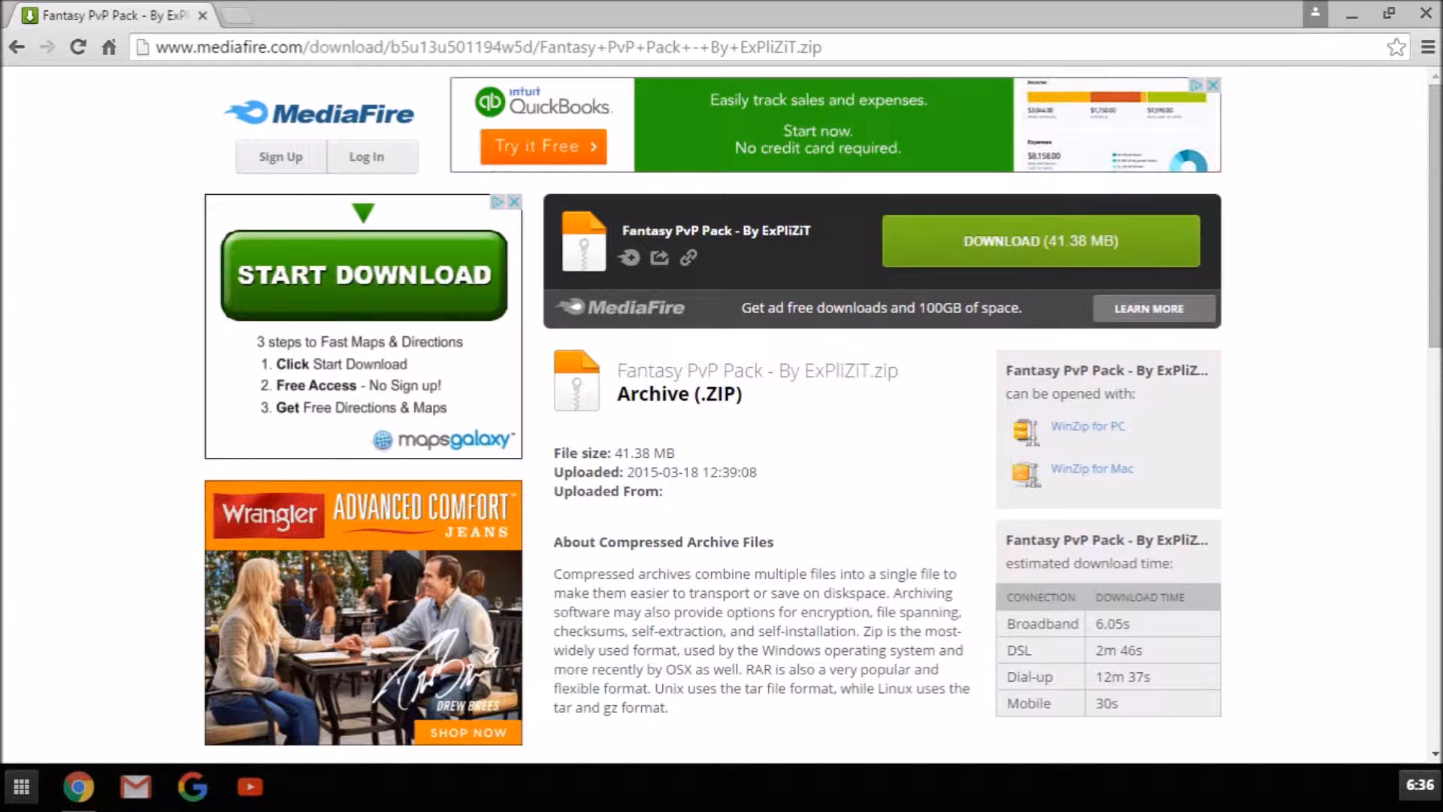
click(1040, 240)
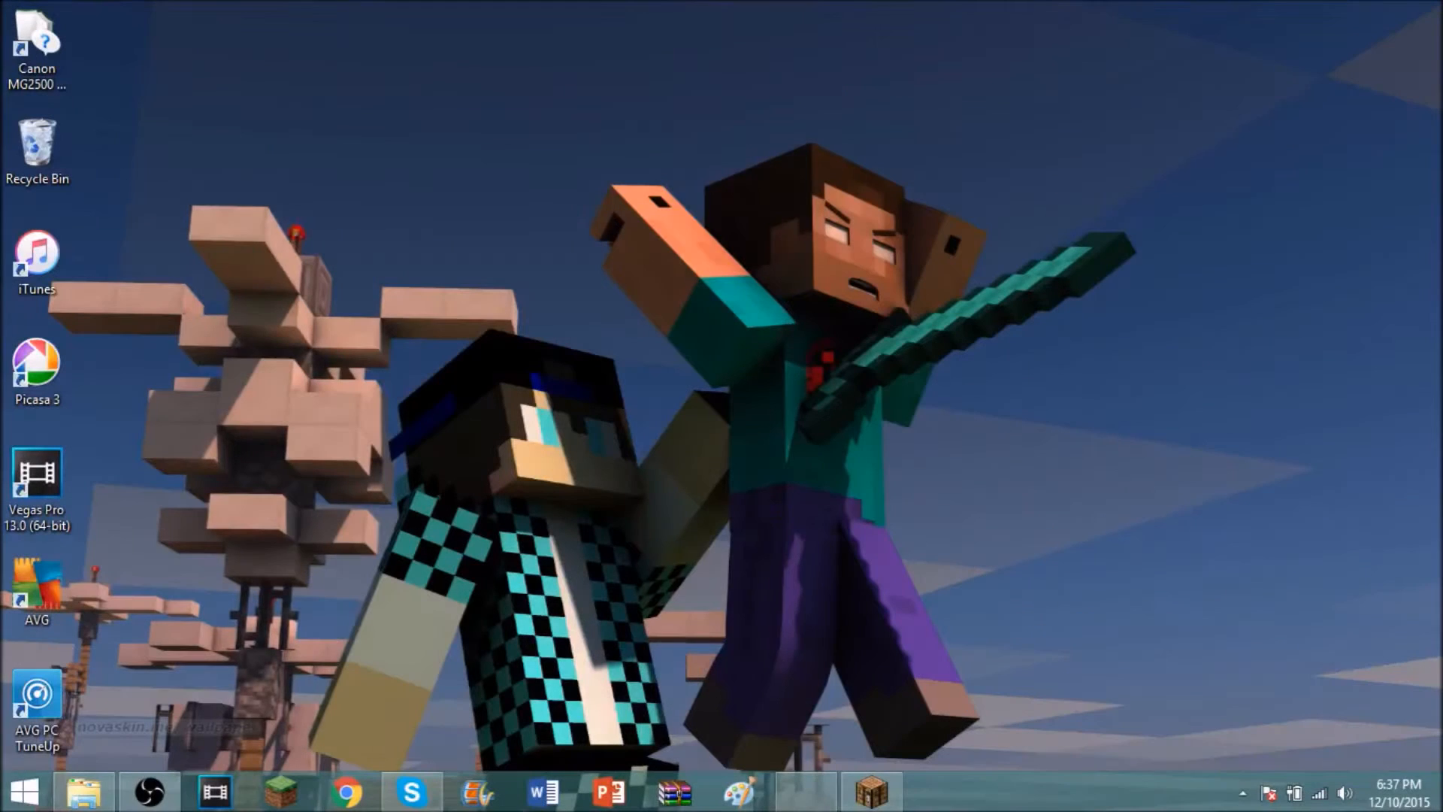
Locate the Fantasy PvP Pack zip in Downloads and move it onto the desktop.
click(84, 792)
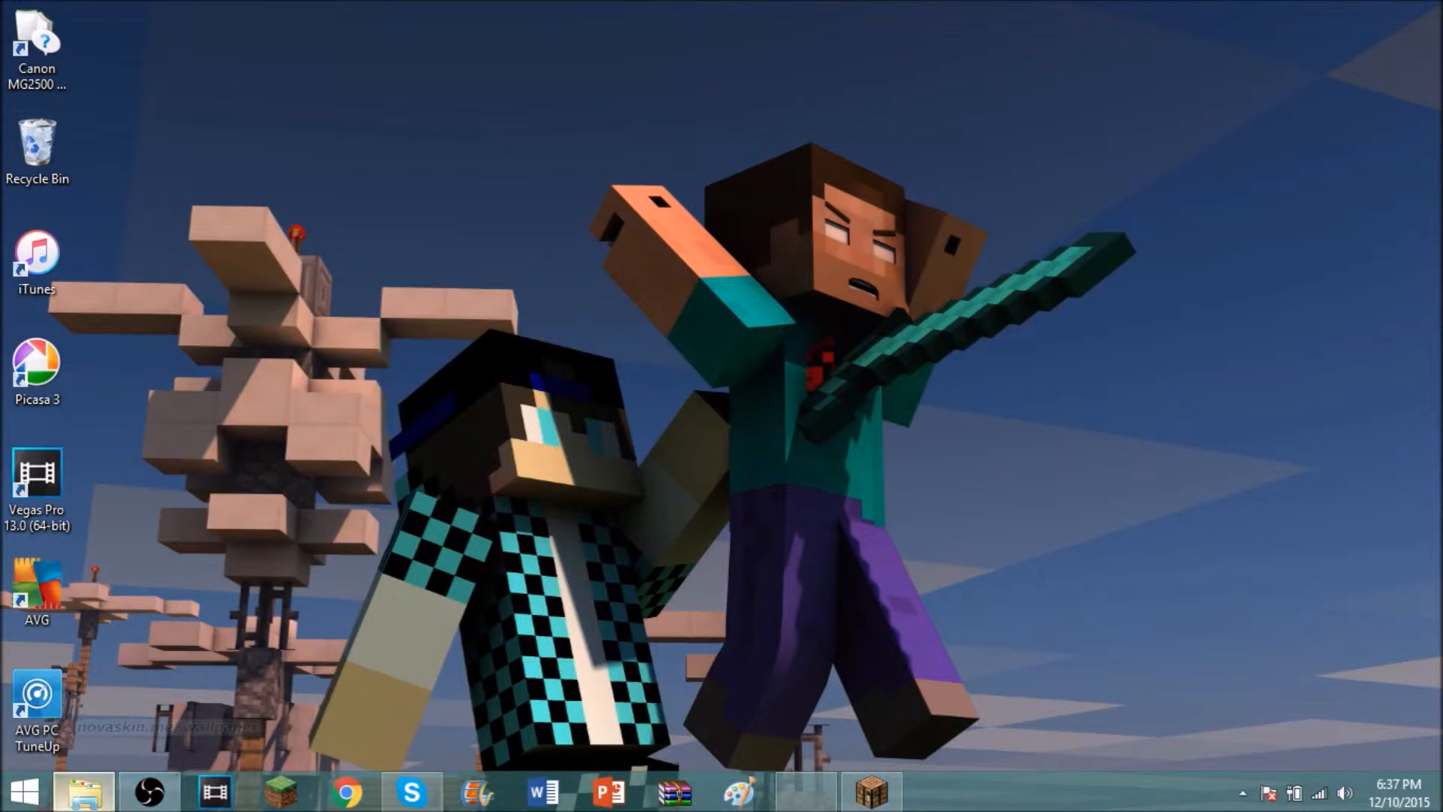
click(81, 791)
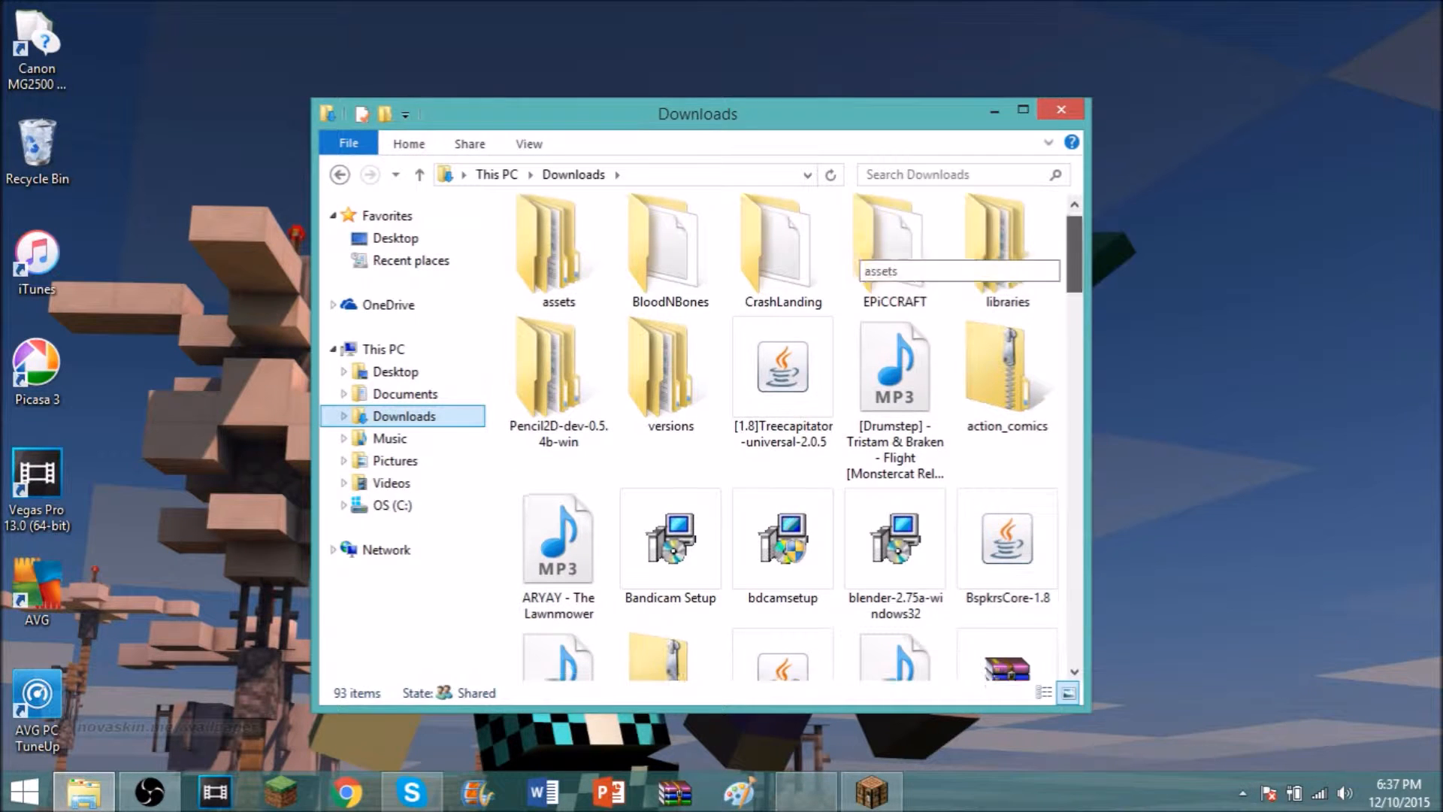
scroll(down, 3)
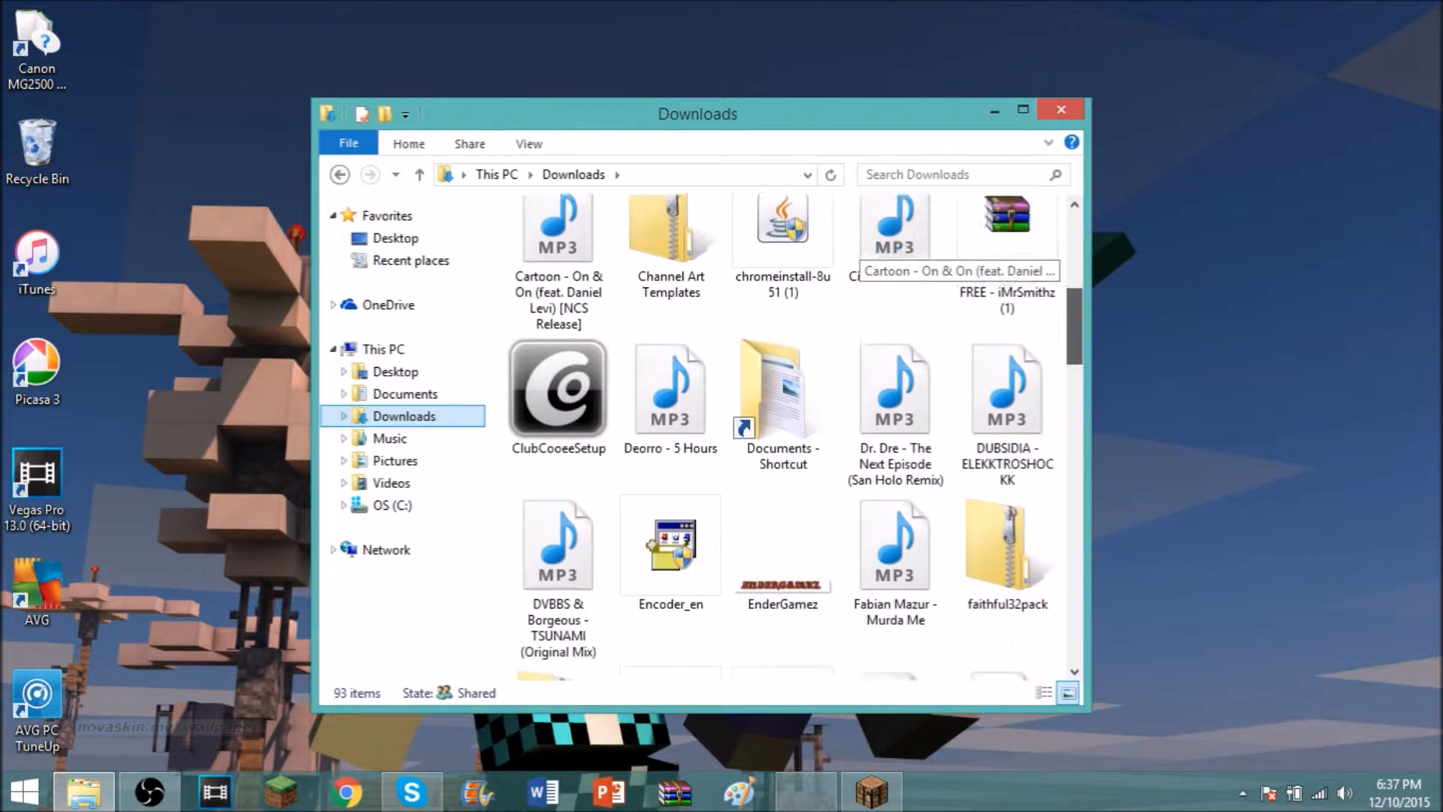
scroll(down, 3)
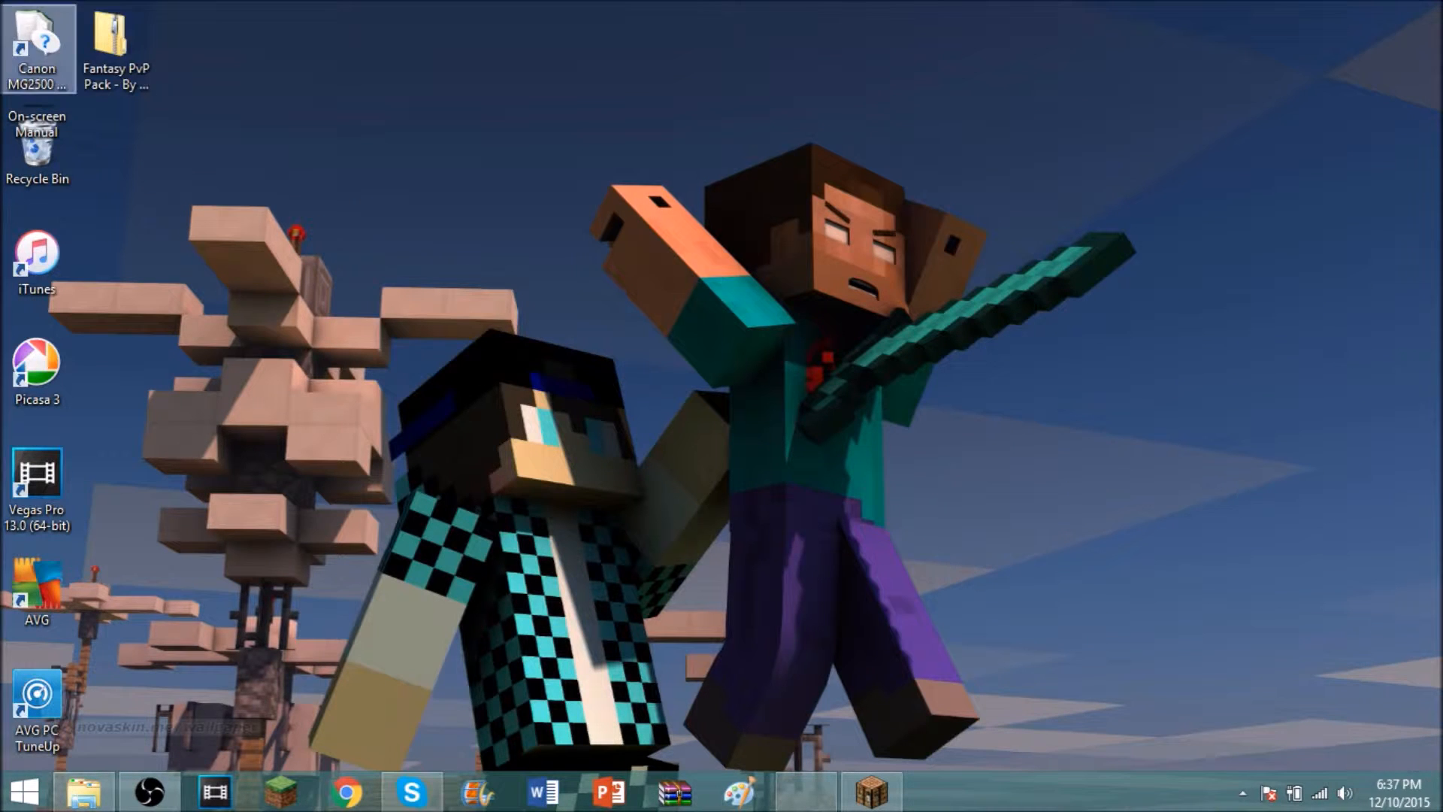
Extract the desktop zip into a 'Fantasy PvP Pack - By ExPliZiT' folder.
right_click(114, 46)
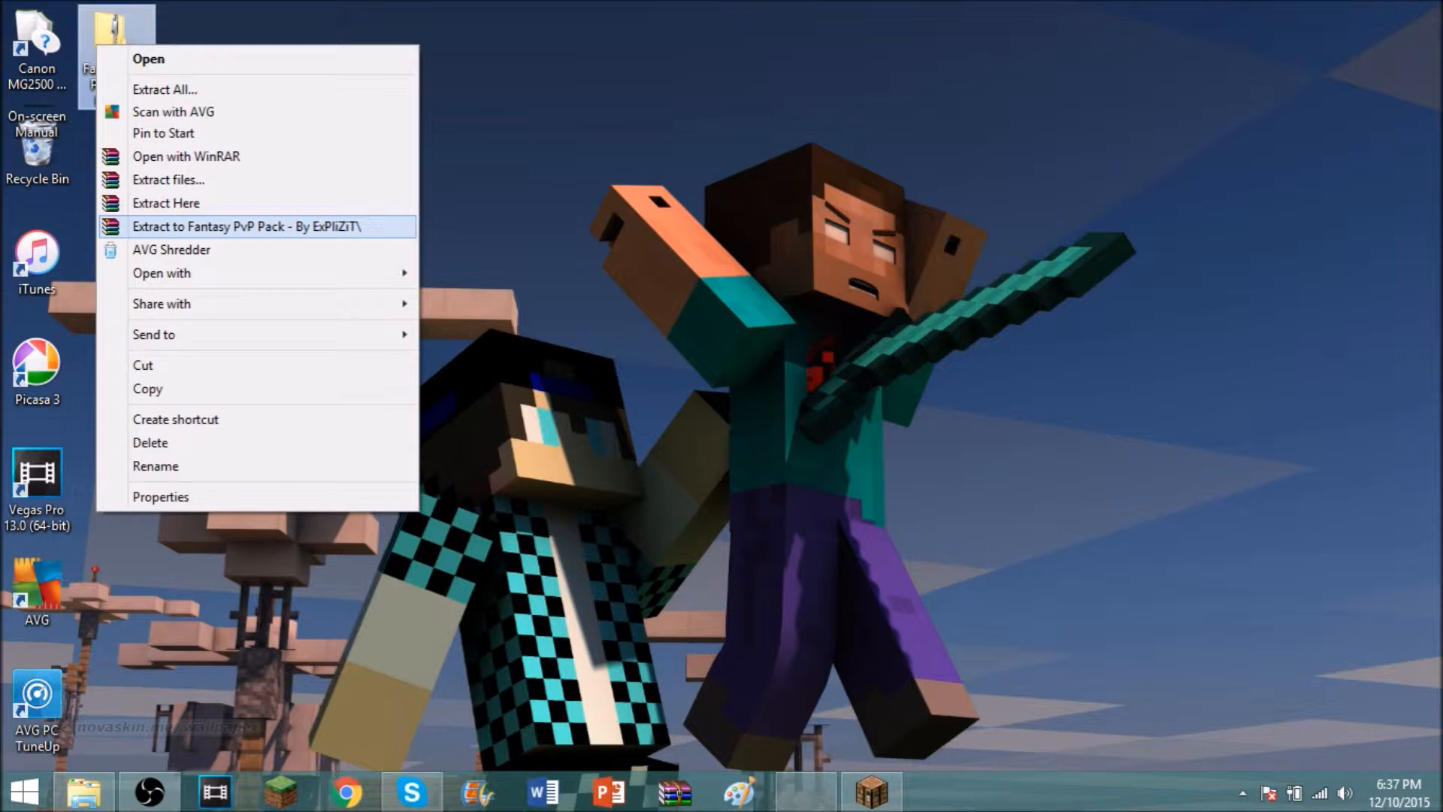
click(248, 227)
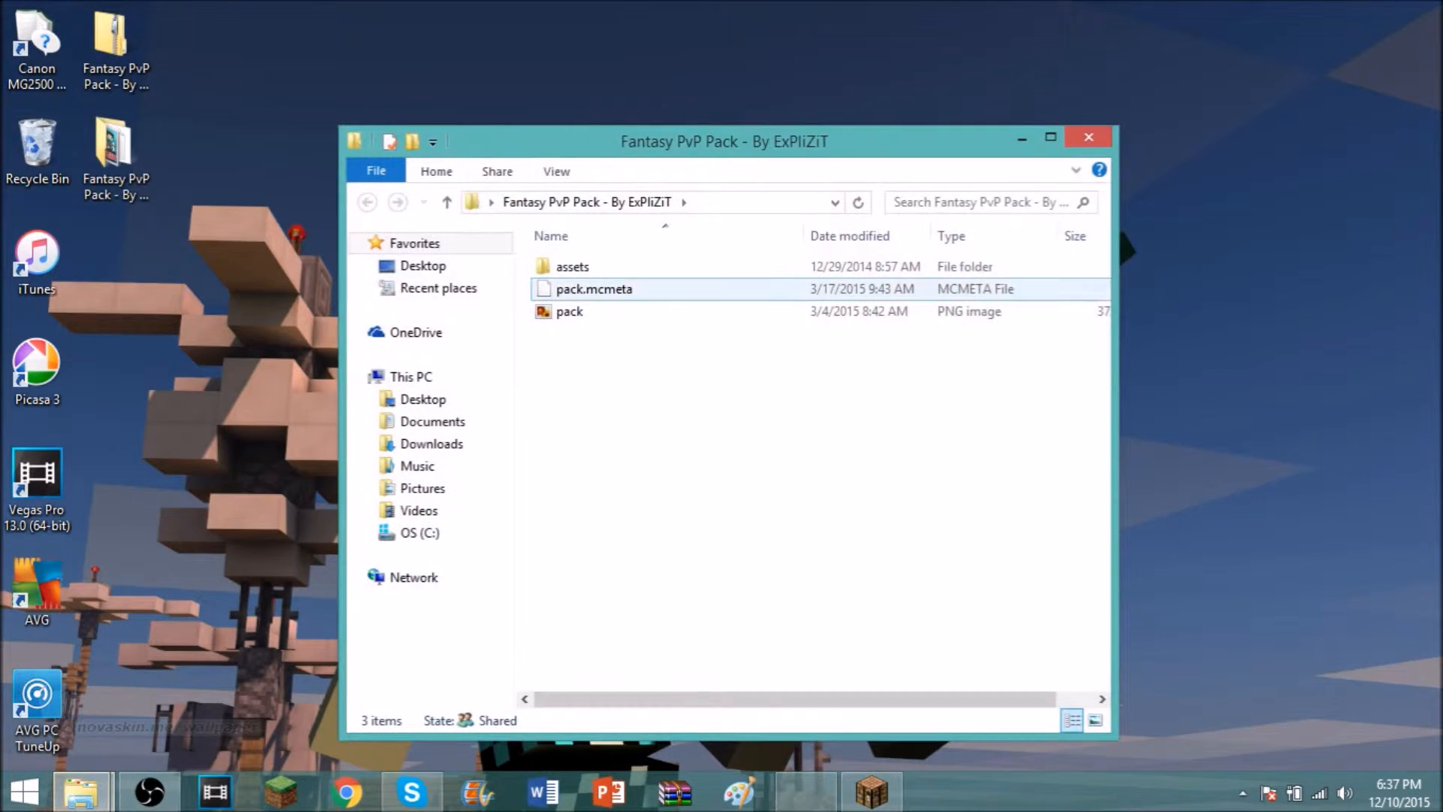
Switch File Explorer back to the Downloads window from the taskbar previews.
click(1087, 137)
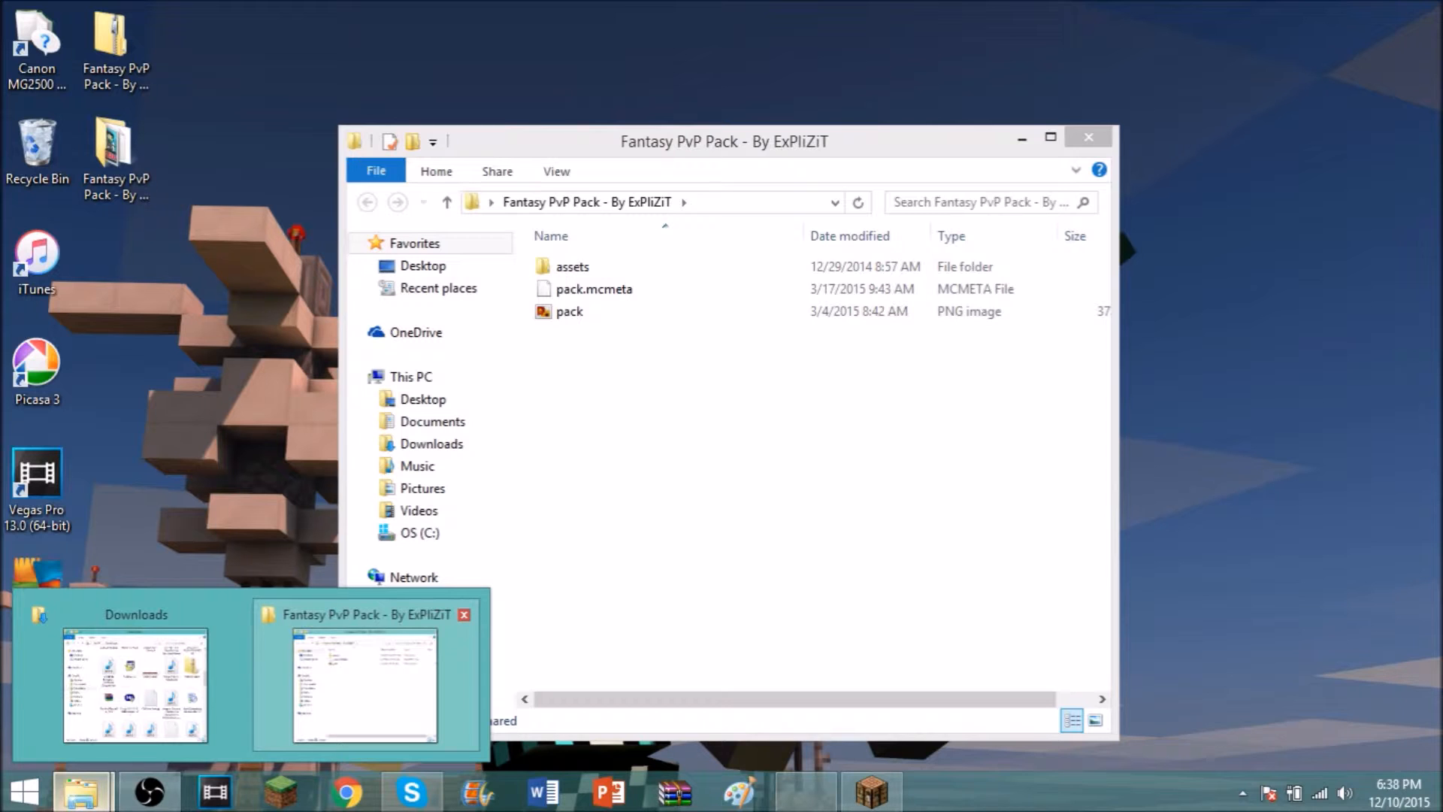
click(464, 614)
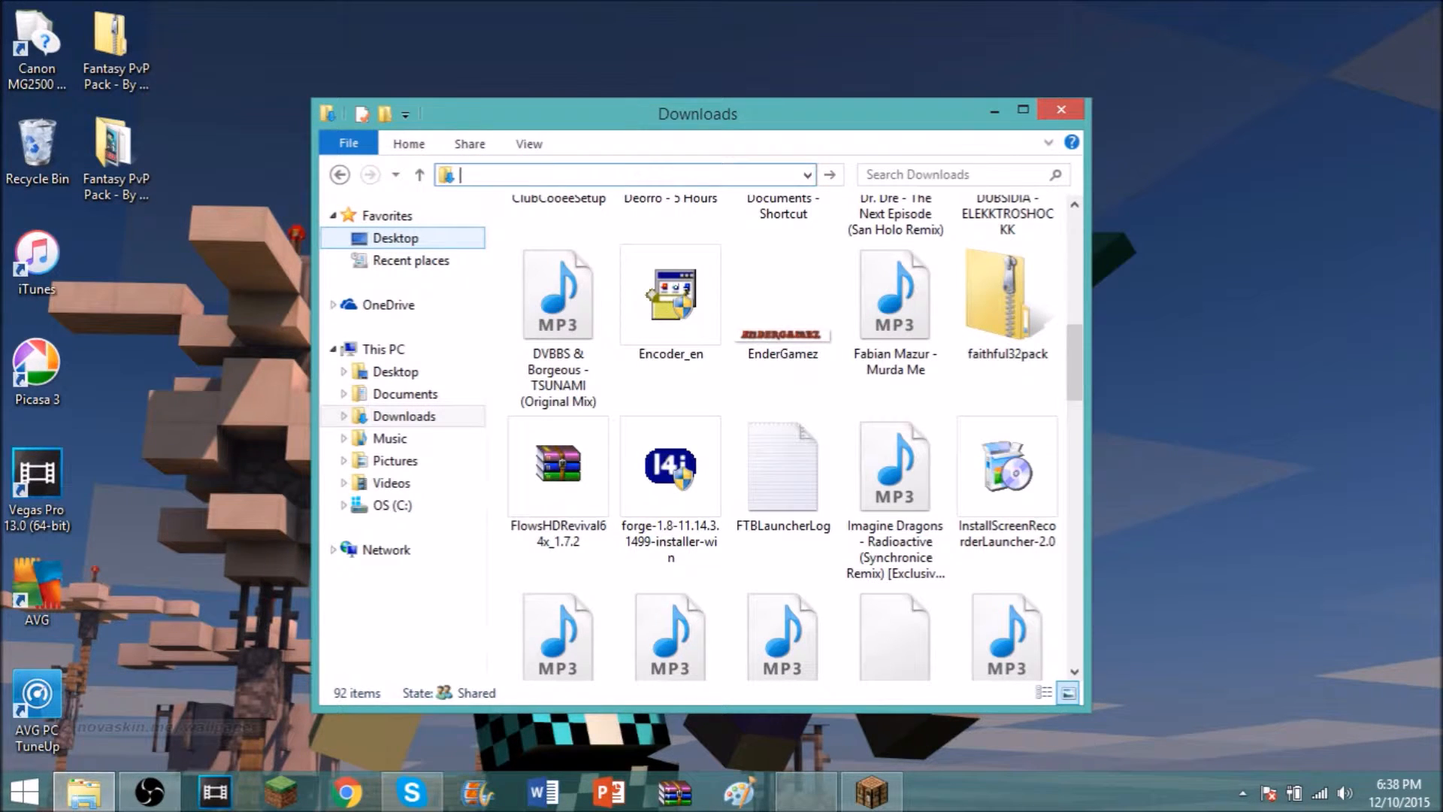
Via %appdata%, place the pack folder in .minecraft/resourcepacks and bring Minecraft 1.8.9 forward.
text(appdat)
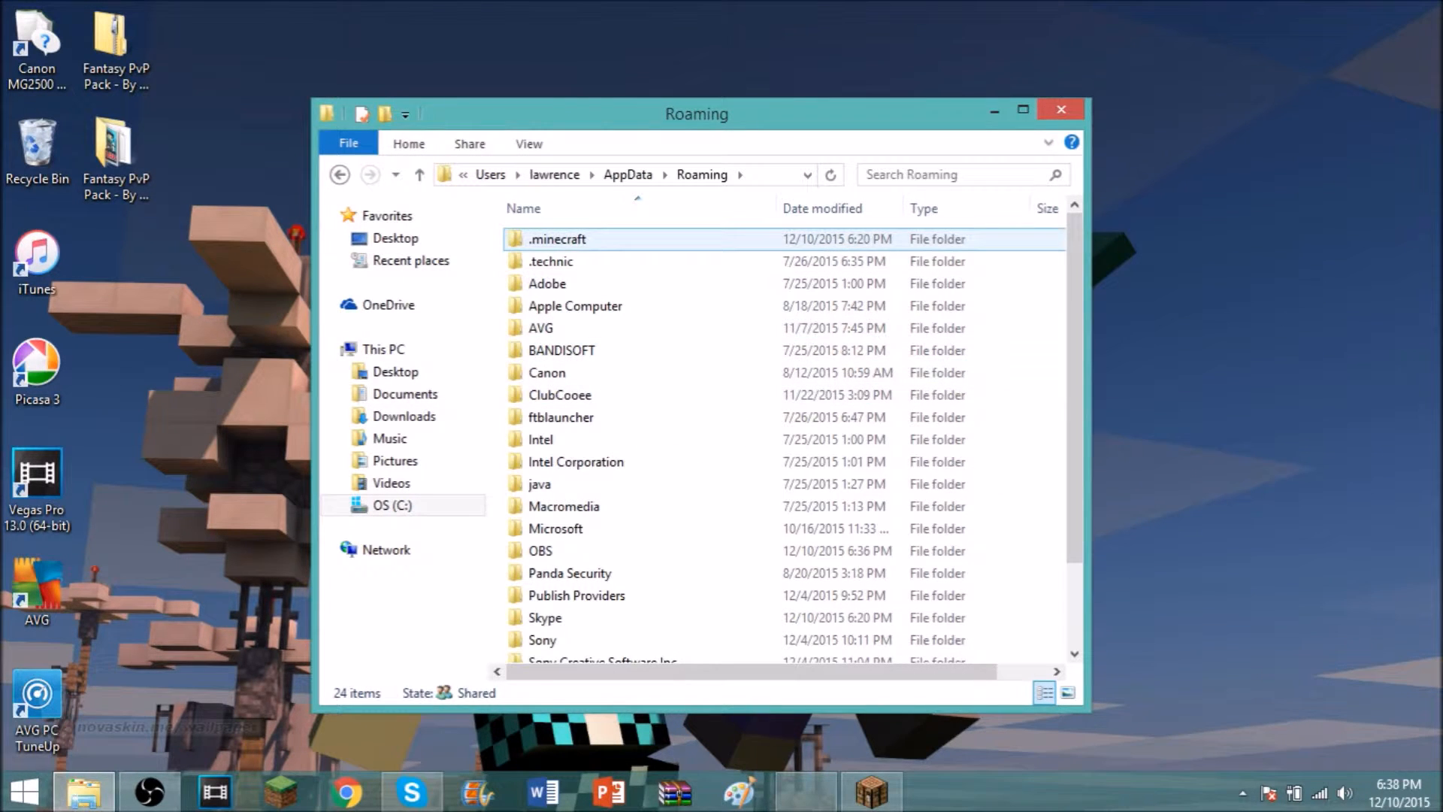
double_click(556, 239)
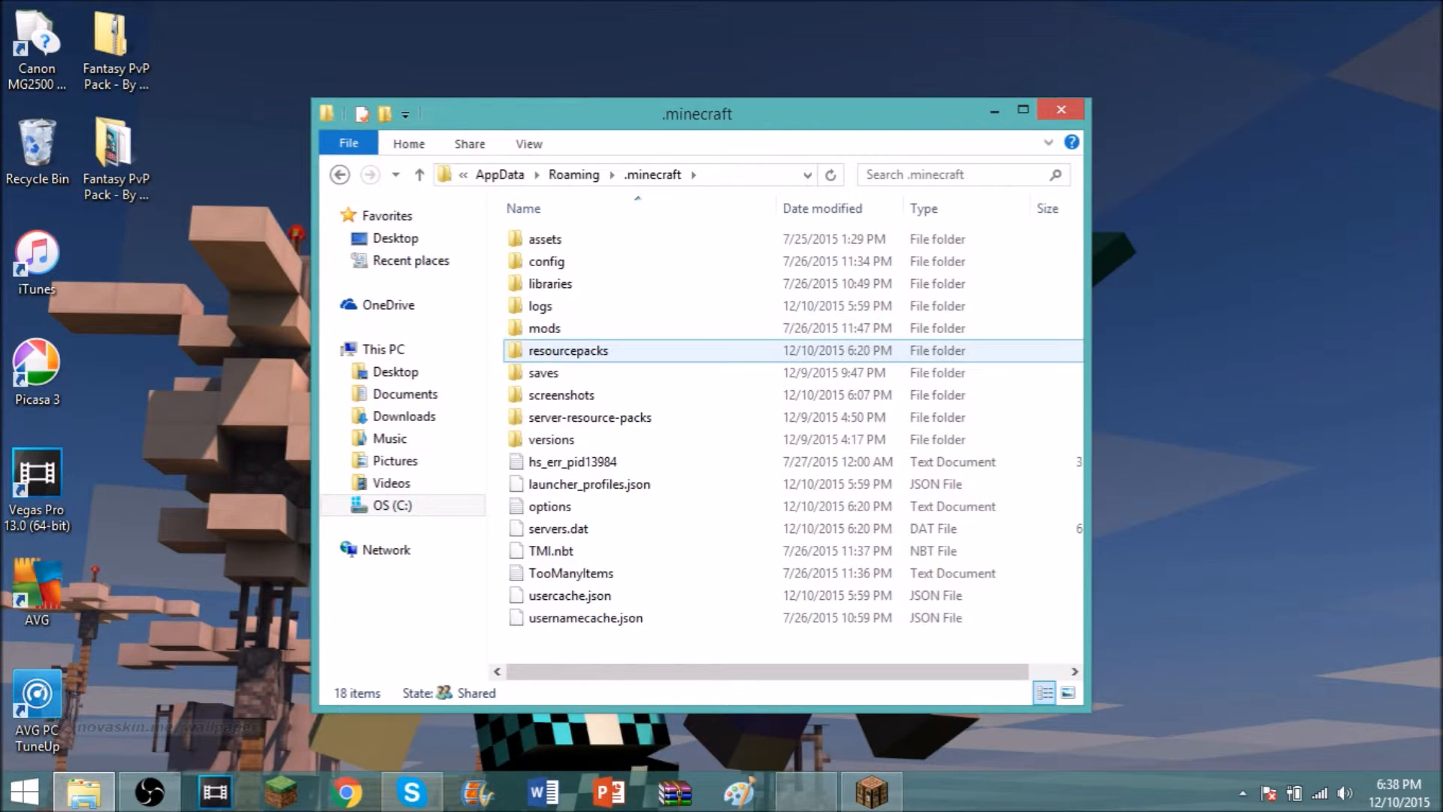
double_click(567, 350)
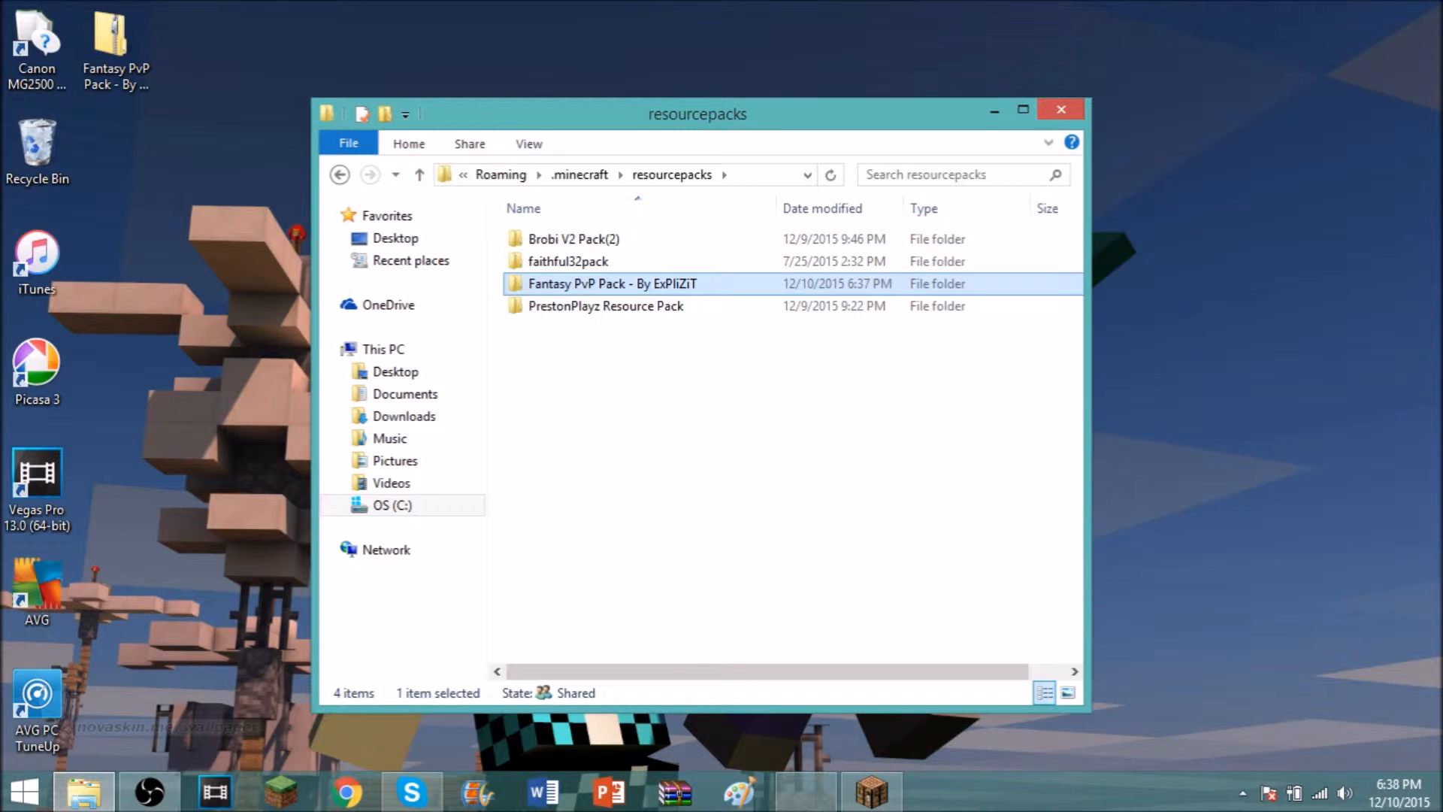
click(1060, 110)
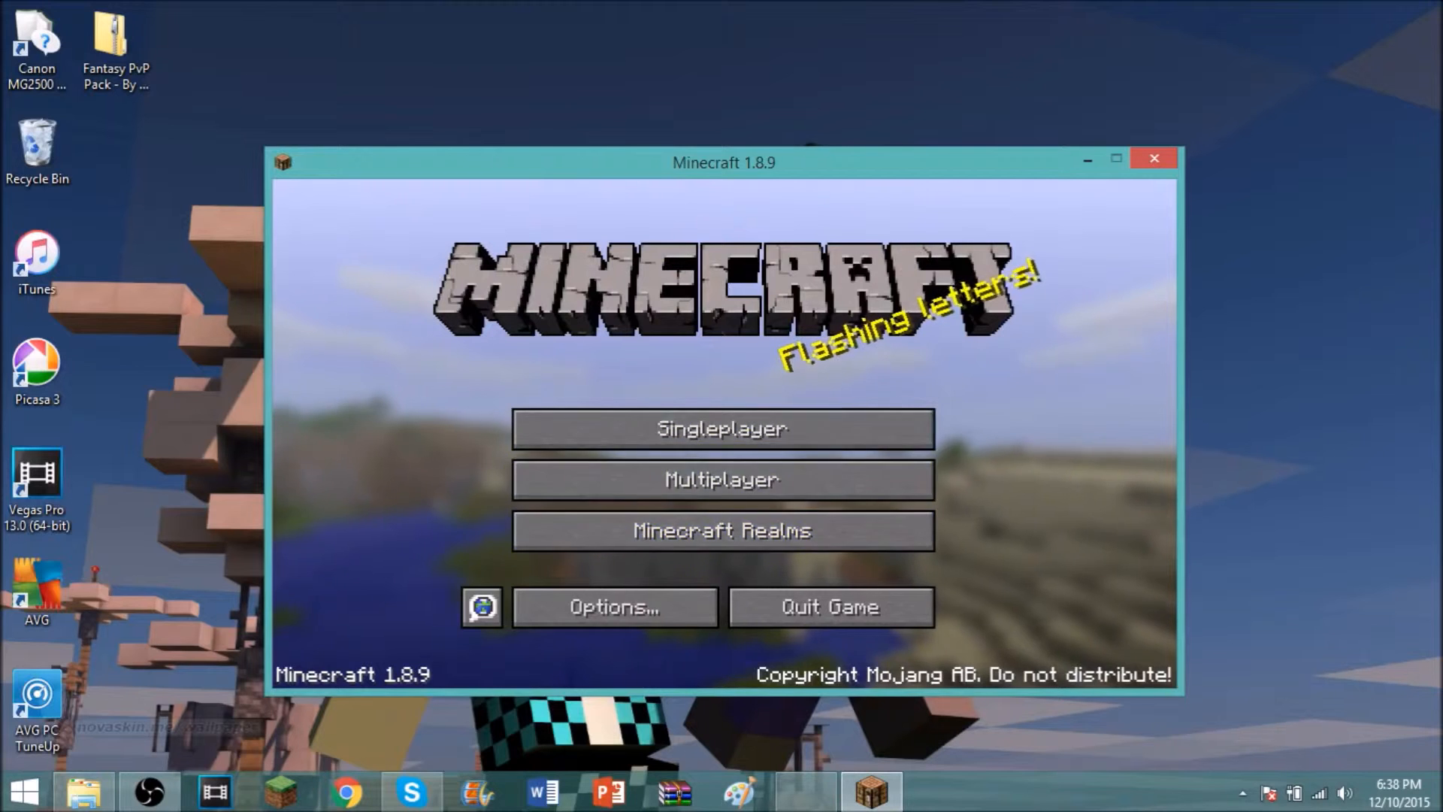
Reach Minecraft's Options screen, restoring the game window after a brief minimize.
click(611, 606)
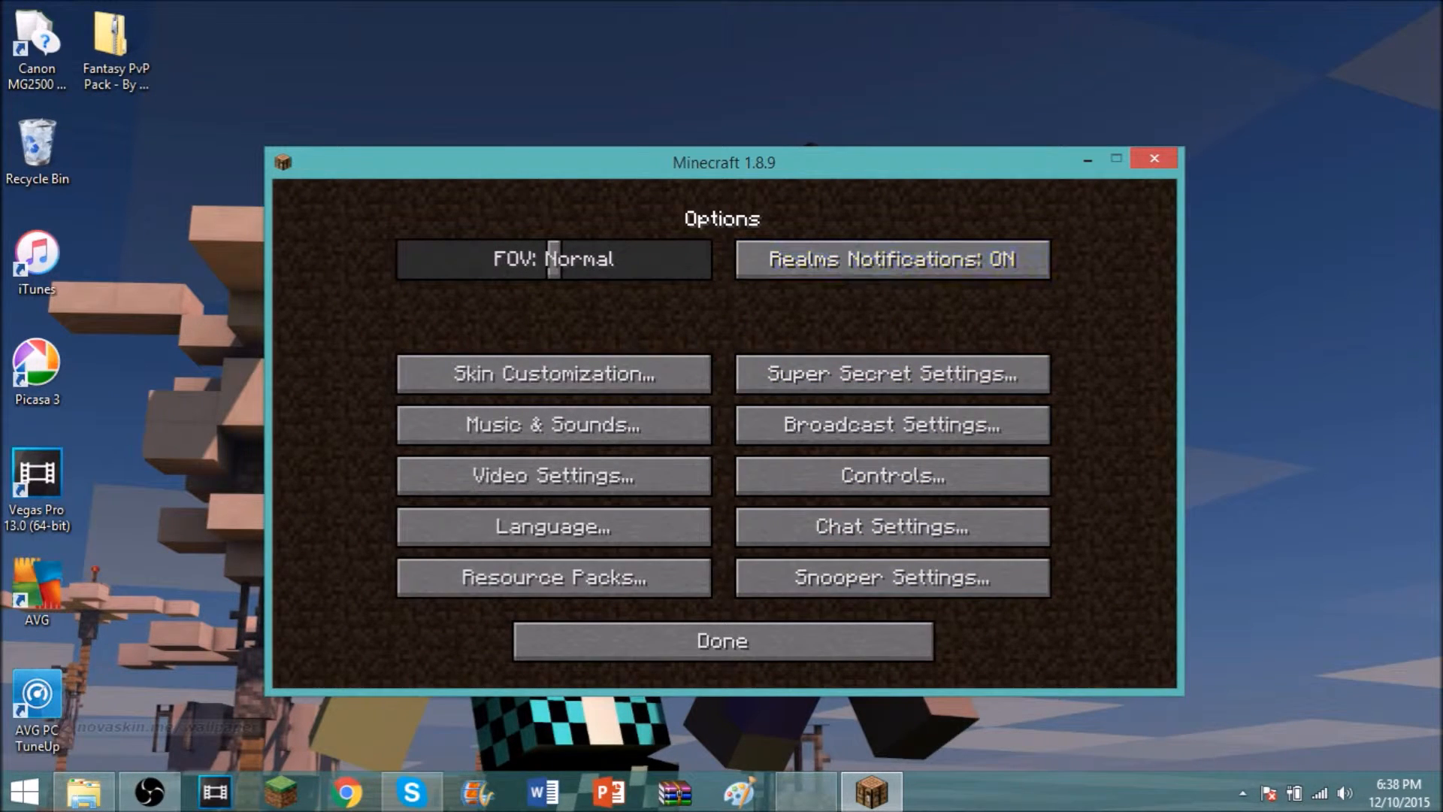
click(1153, 158)
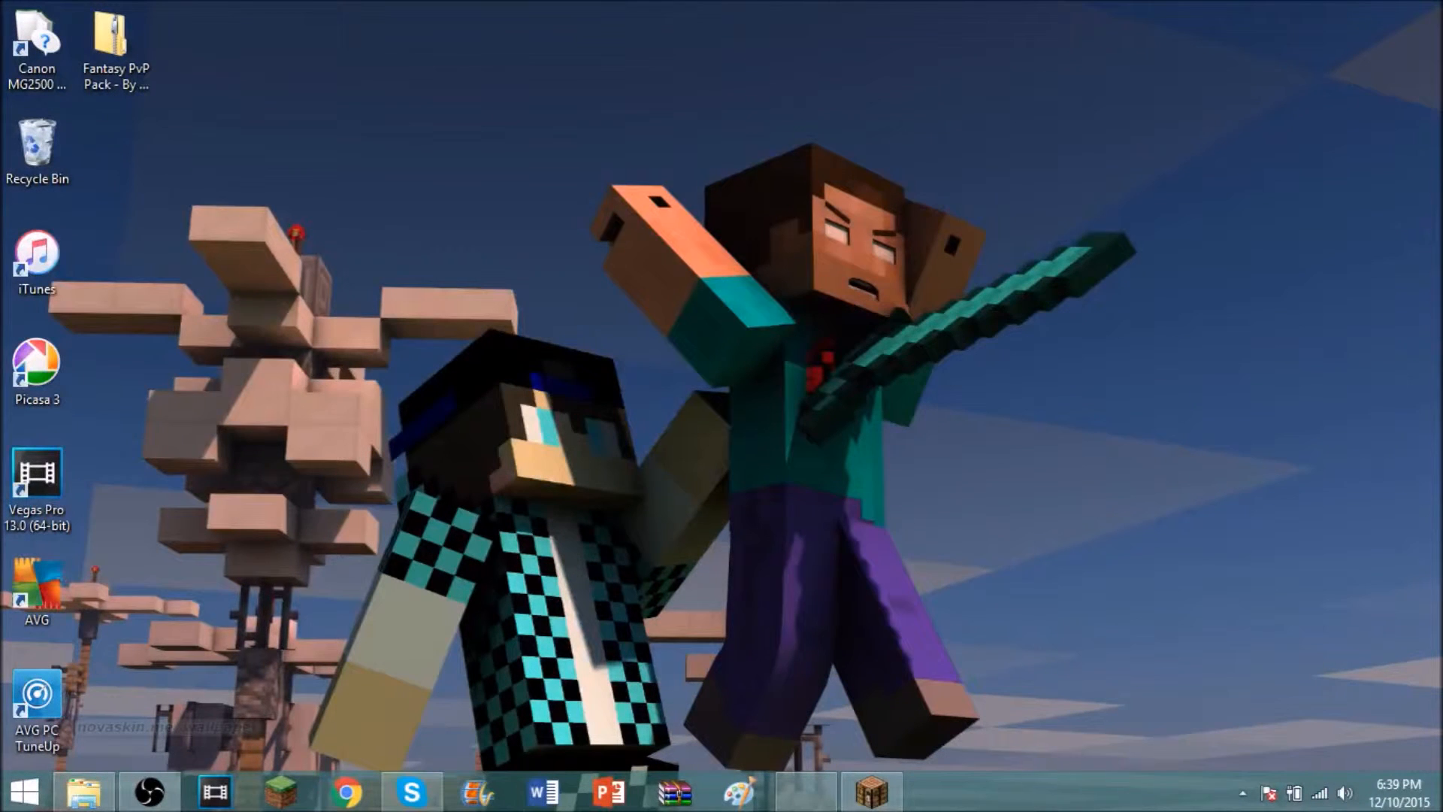
click(869, 792)
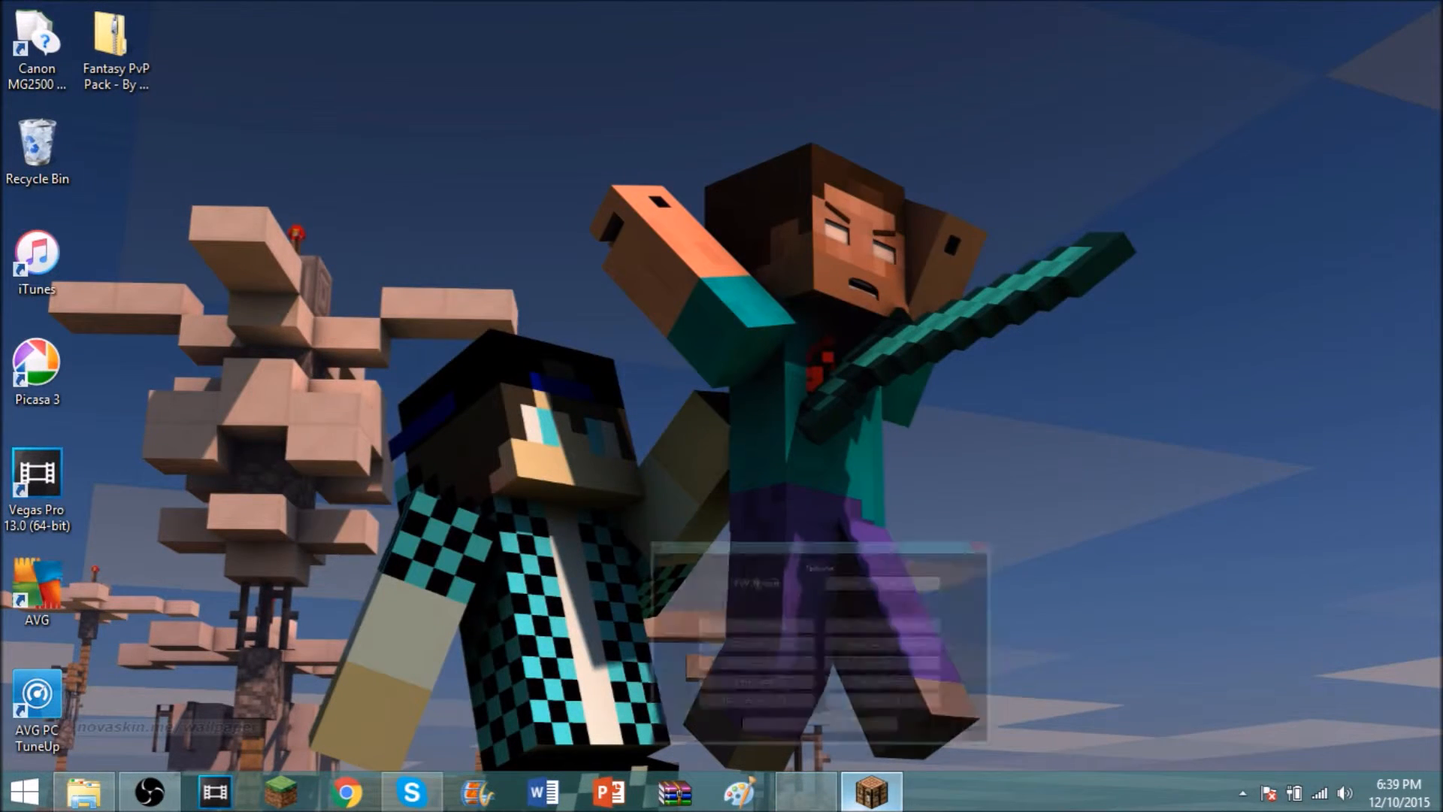
click(867, 791)
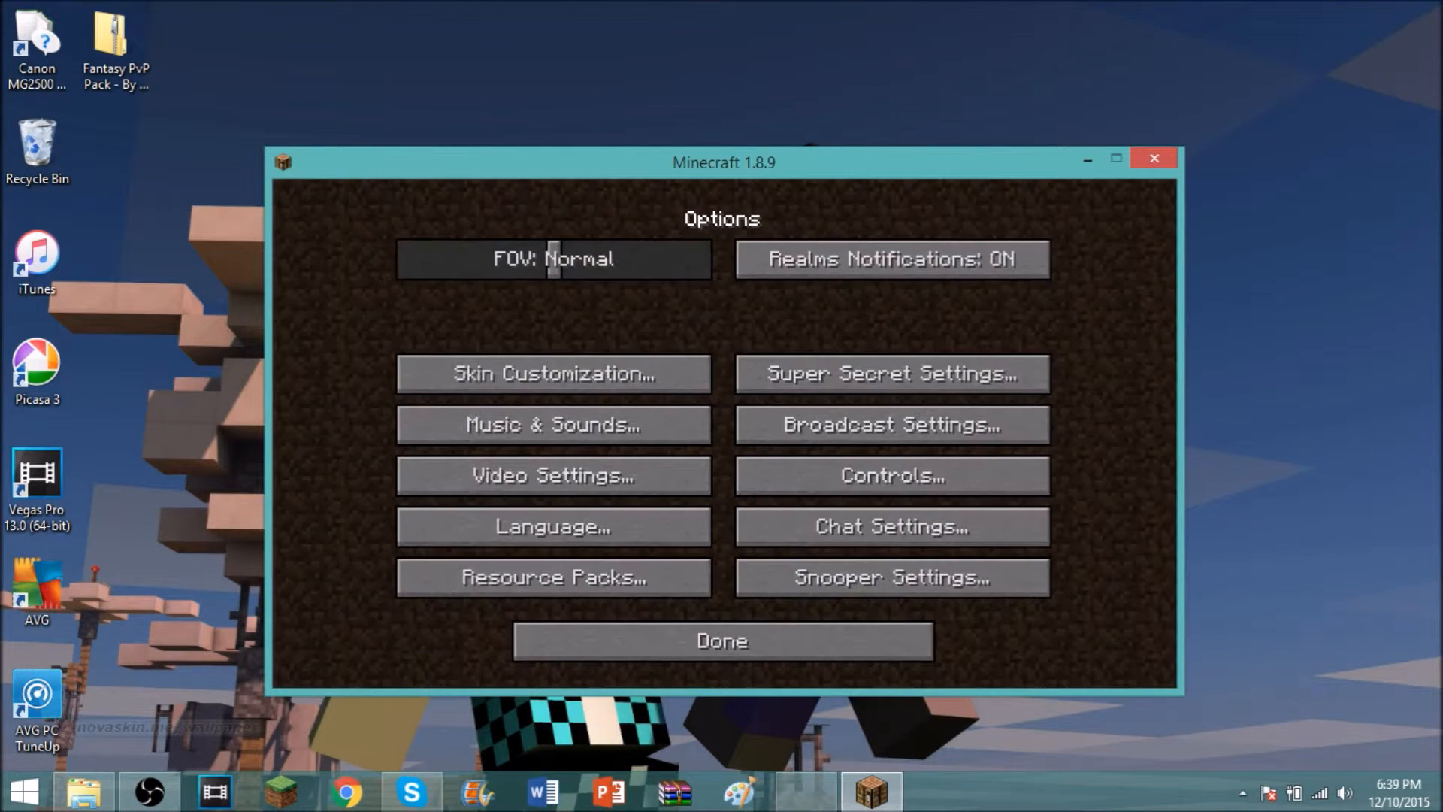
click(551, 577)
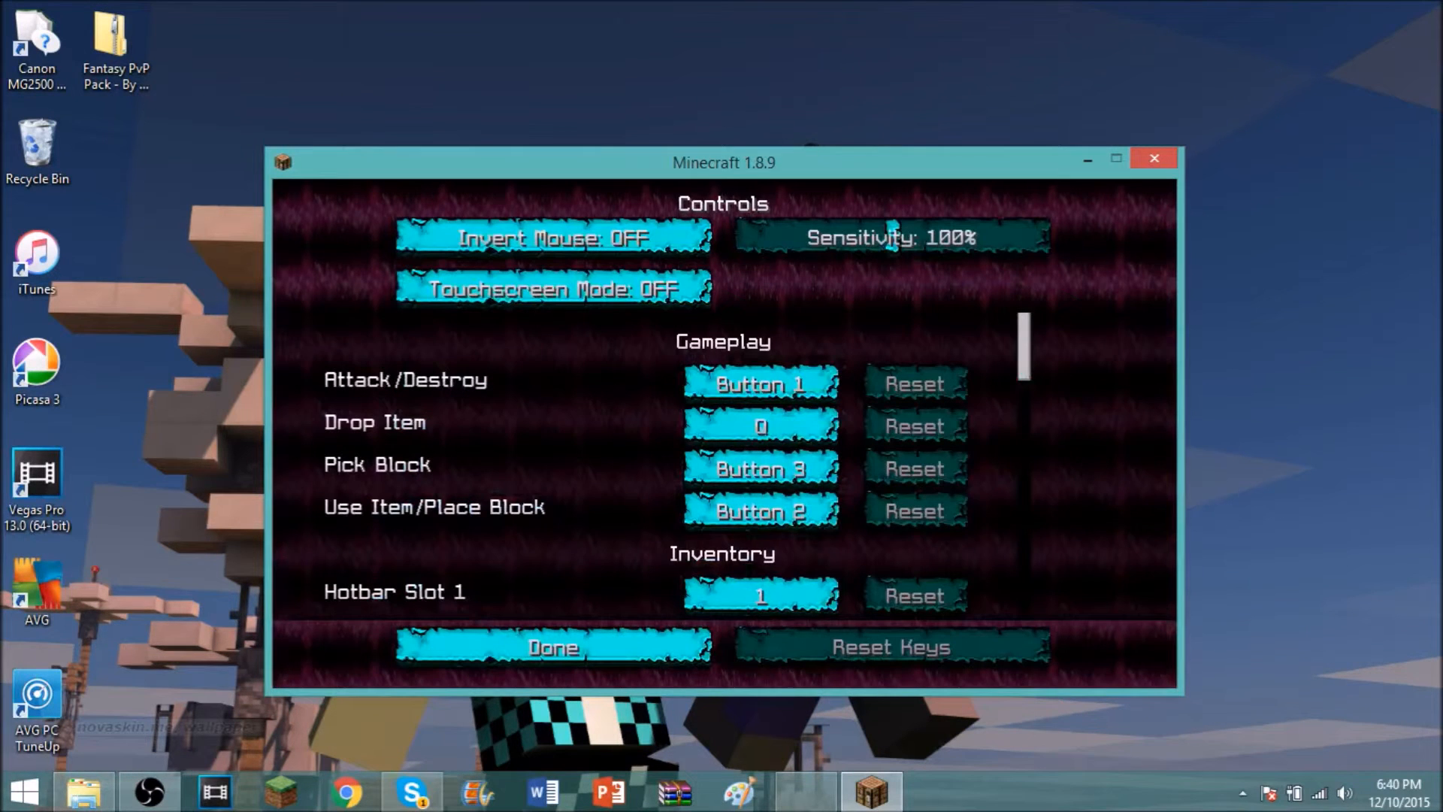
Return from Controls to the cyan-textured main menu and show the Select World list.
click(551, 646)
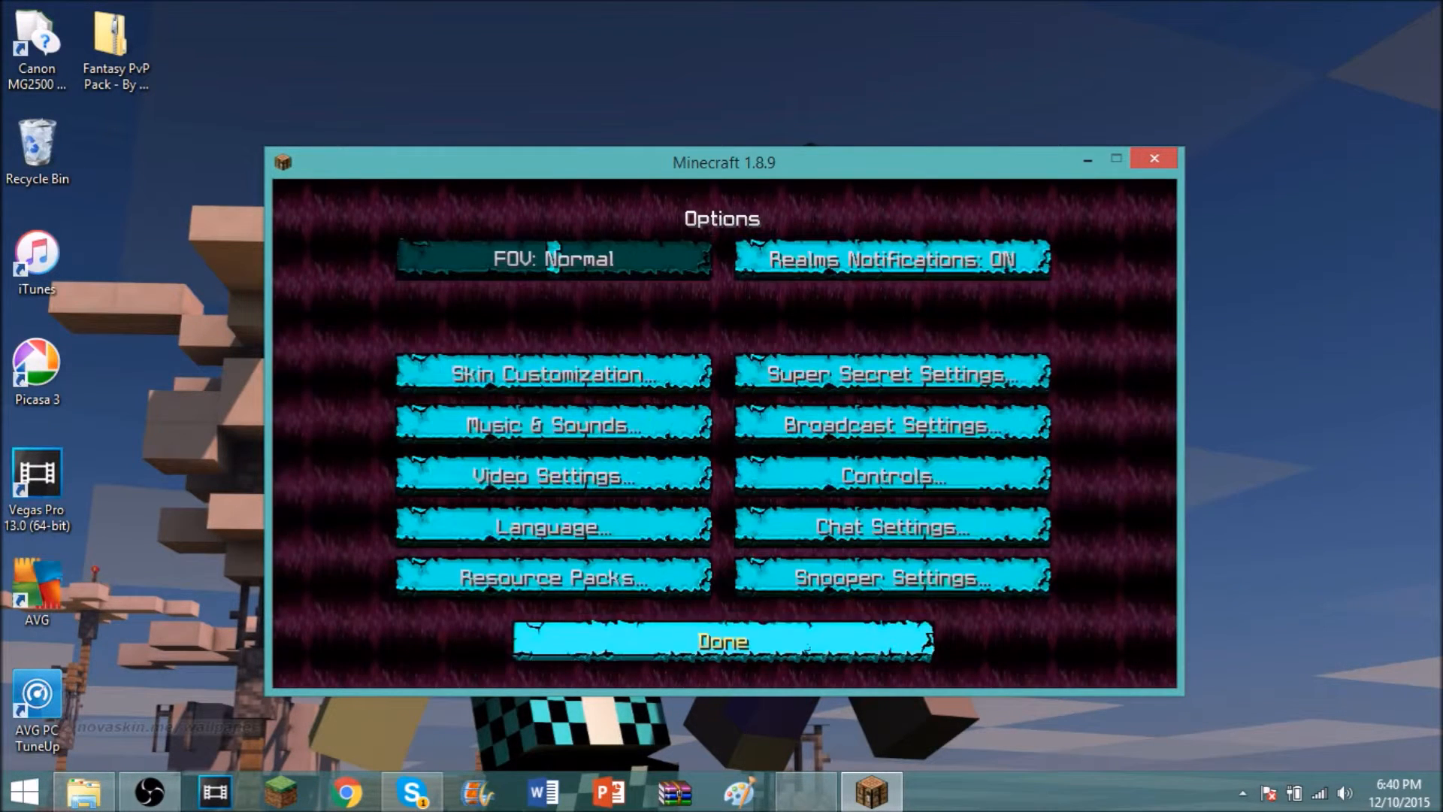
click(722, 642)
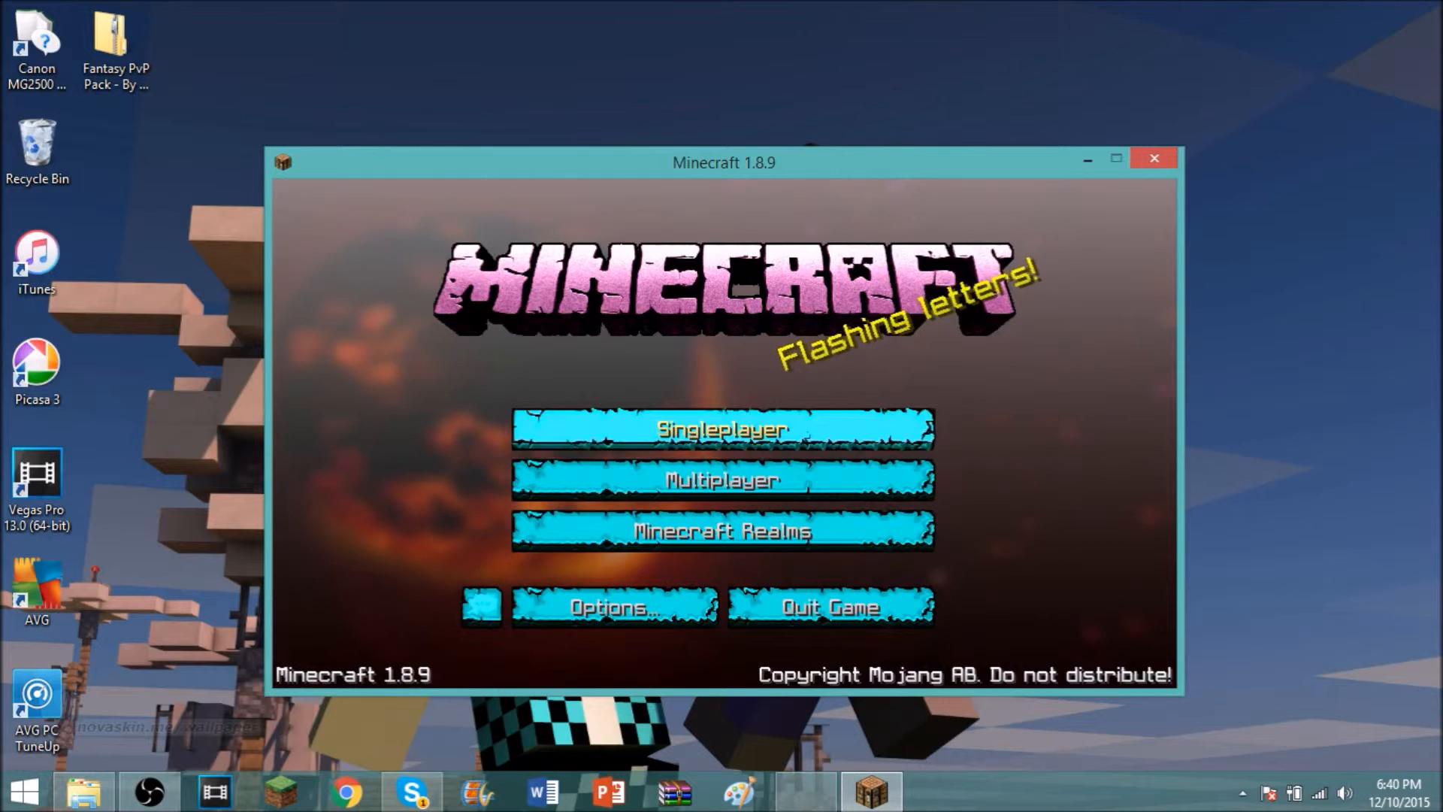
click(722, 429)
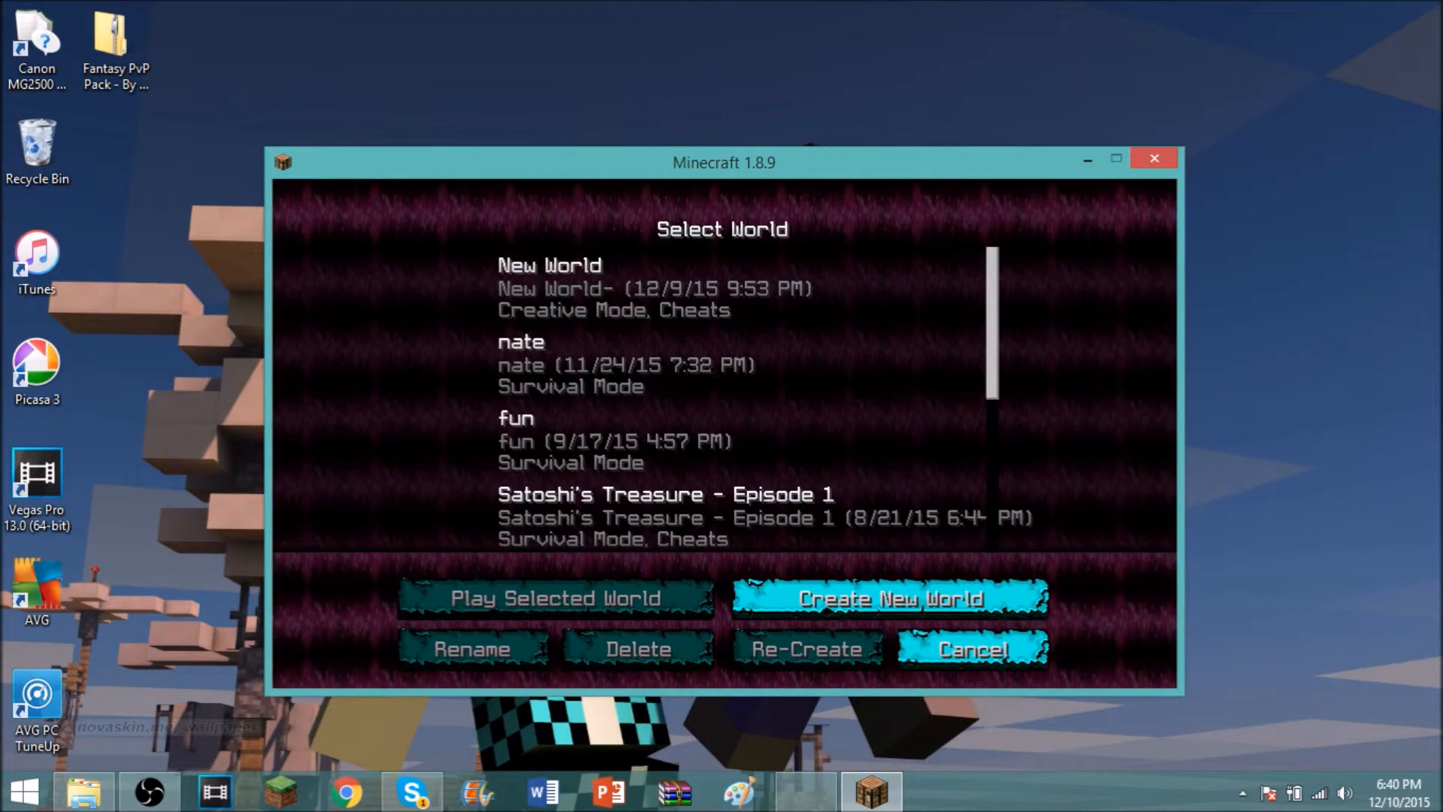